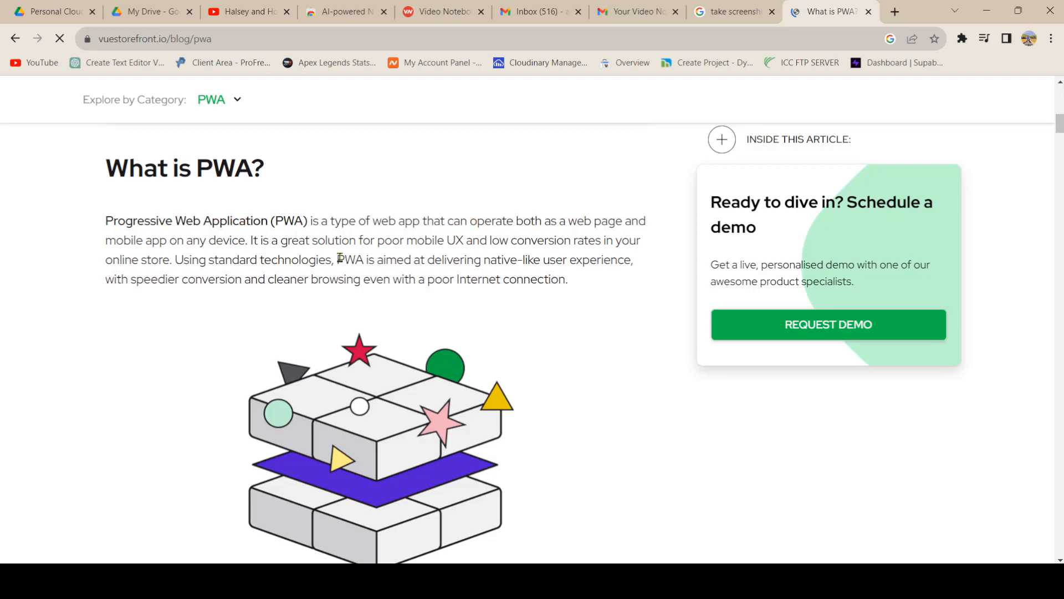
{"action": "mouse_move", "coordinate": [459, 264]}
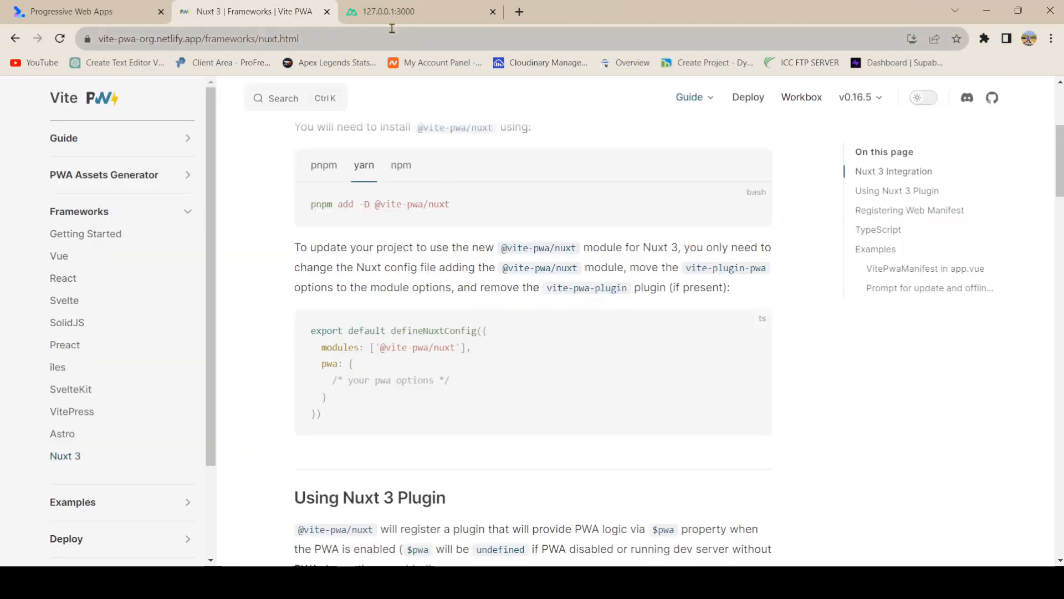
{"action": "mouse_move", "coordinate": [307, 210]}
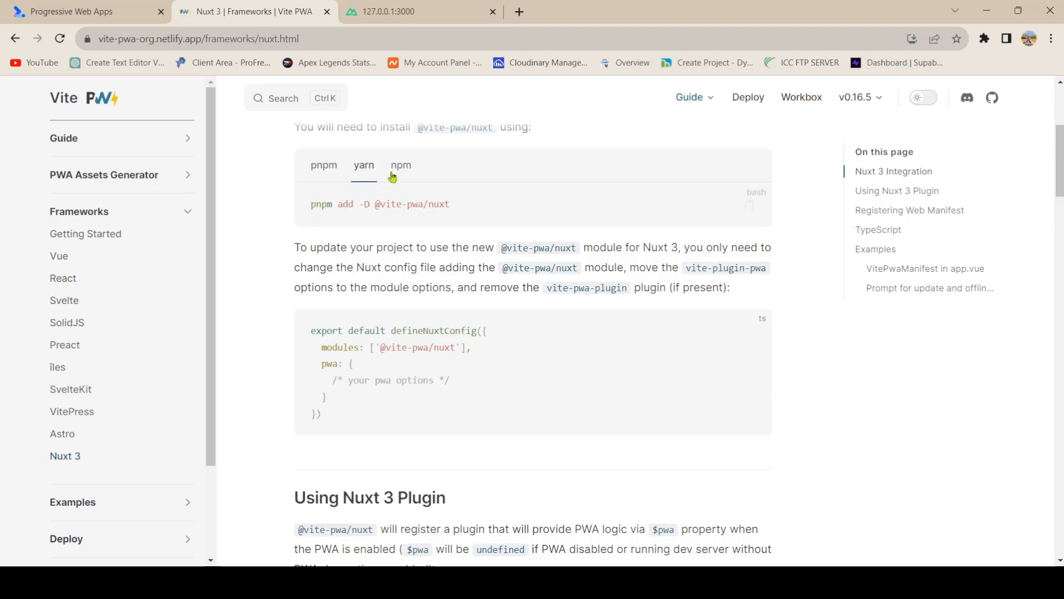
{"action": "left_click", "coordinate": [400, 165]}
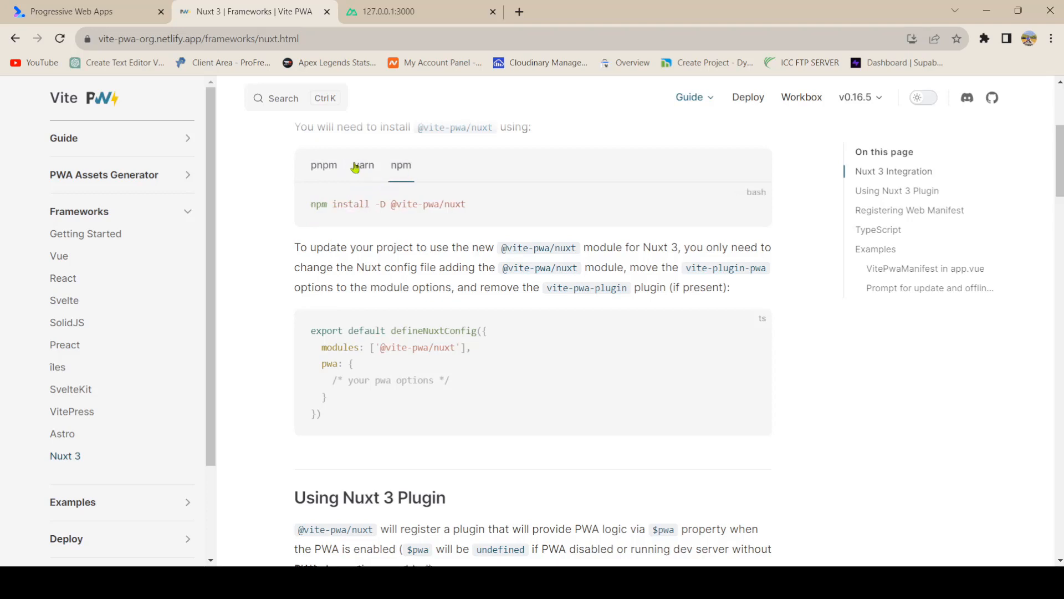
{"action": "left_click", "coordinate": [363, 165]}
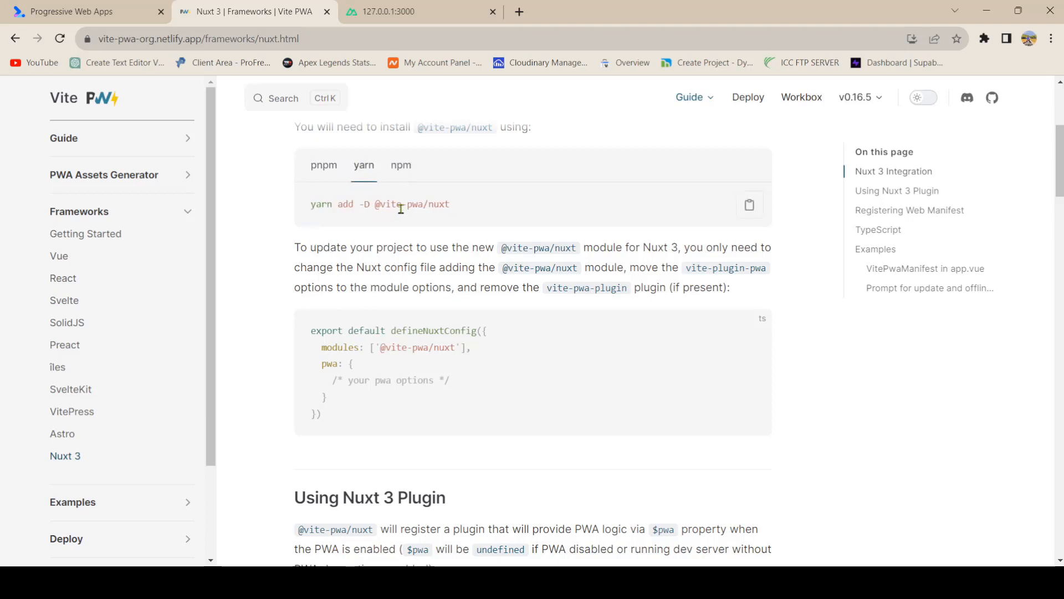
{"action": "left_click", "coordinate": [400, 166]}
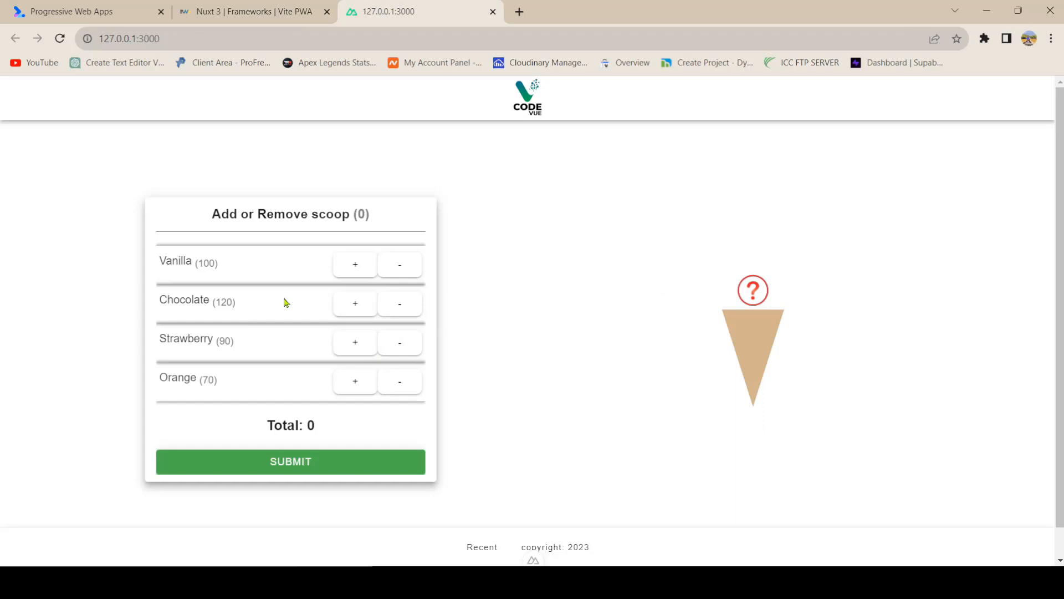
{"action": "mouse_move", "coordinate": [497, 291]}
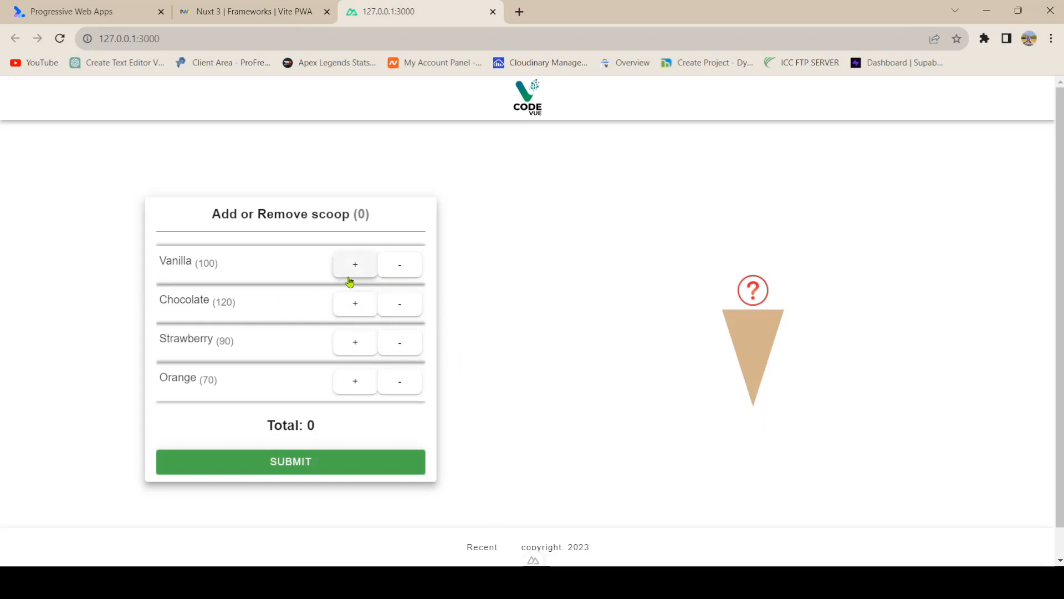
Add a vanilla scoop and remove the chocolate one so the total reads 100, then return to the docs tab
{"action": "left_click", "coordinate": [353, 303]}
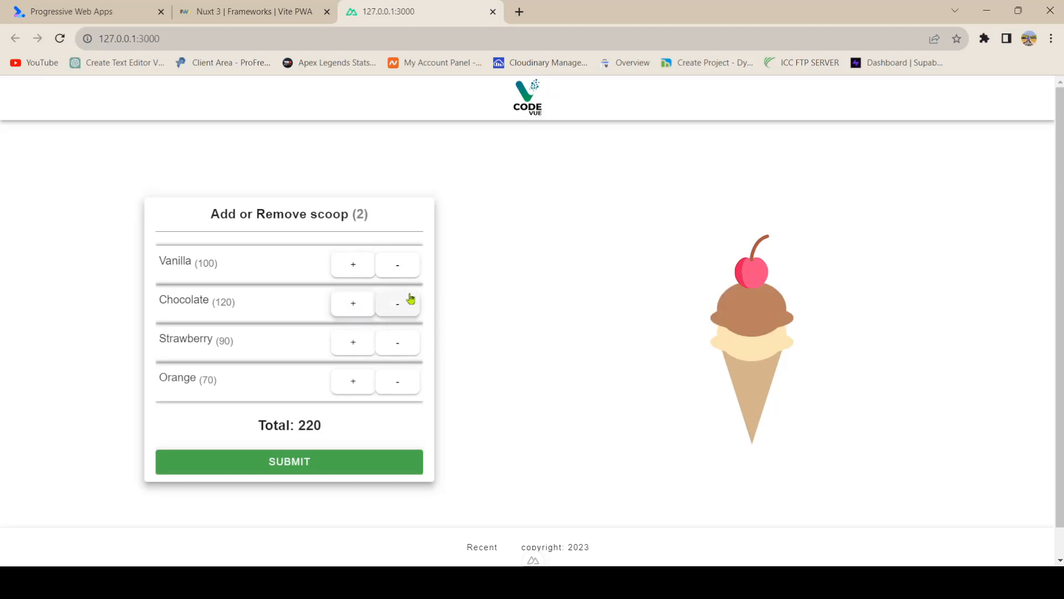
{"action": "left_click", "coordinate": [397, 303]}
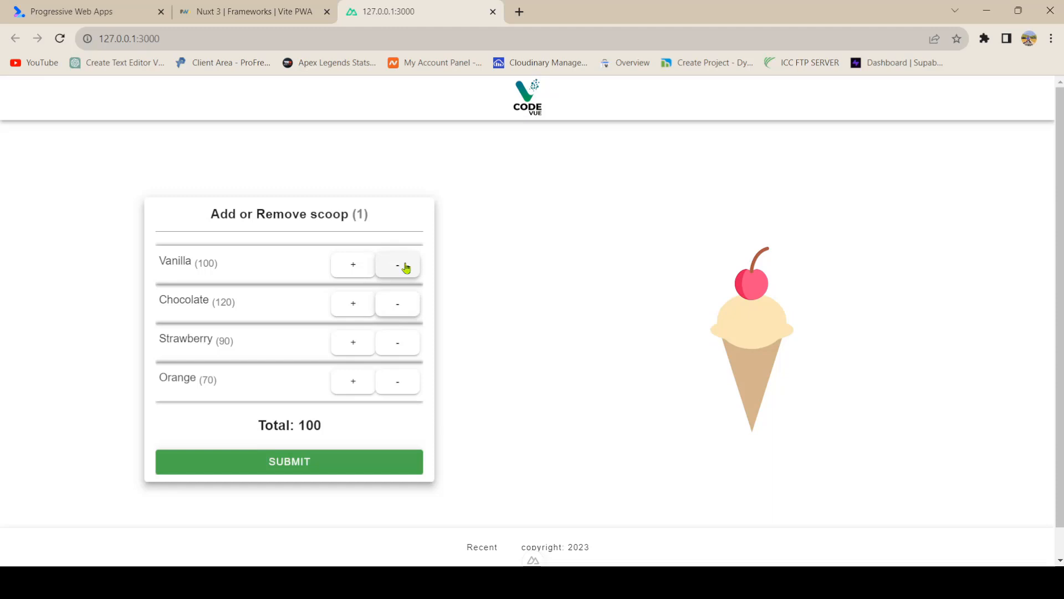
{"action": "left_click", "coordinate": [253, 11]}
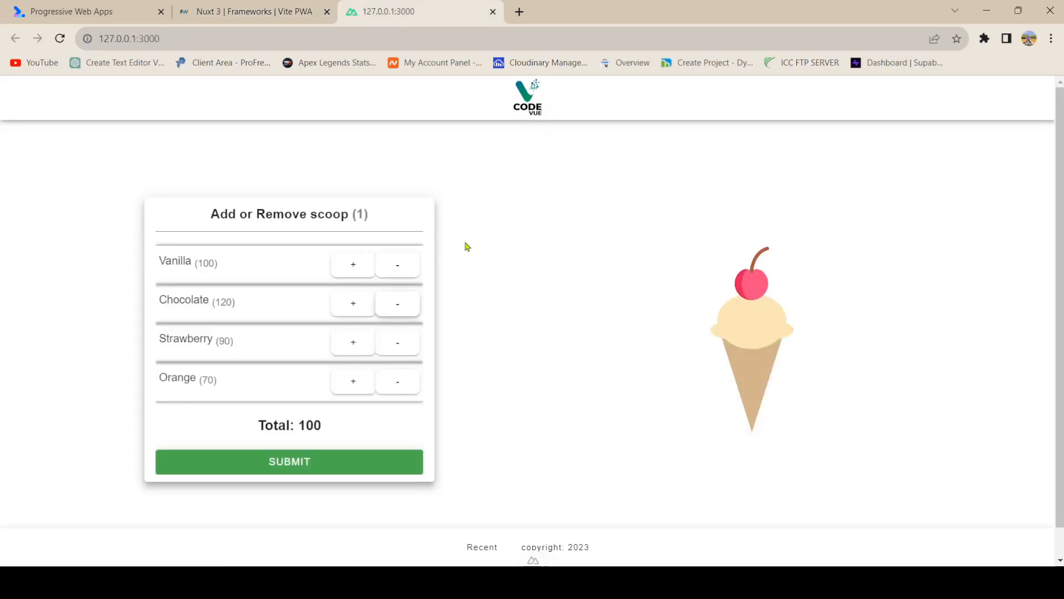
{"action": "left_click", "coordinate": [253, 11]}
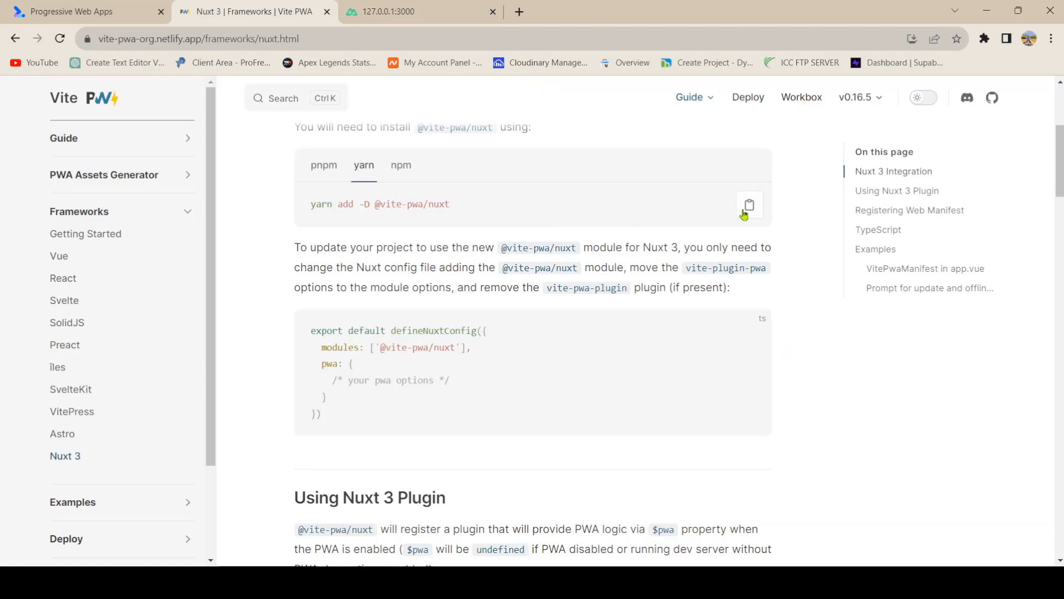
{"action": "left_click", "coordinate": [749, 204]}
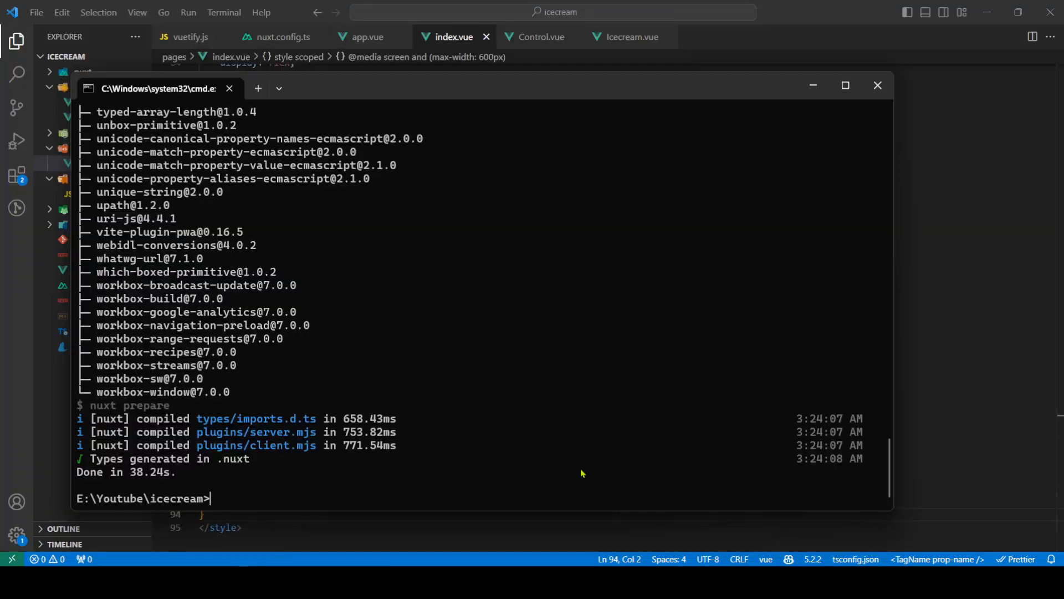
{"action": "type", "text": "yarn de"}
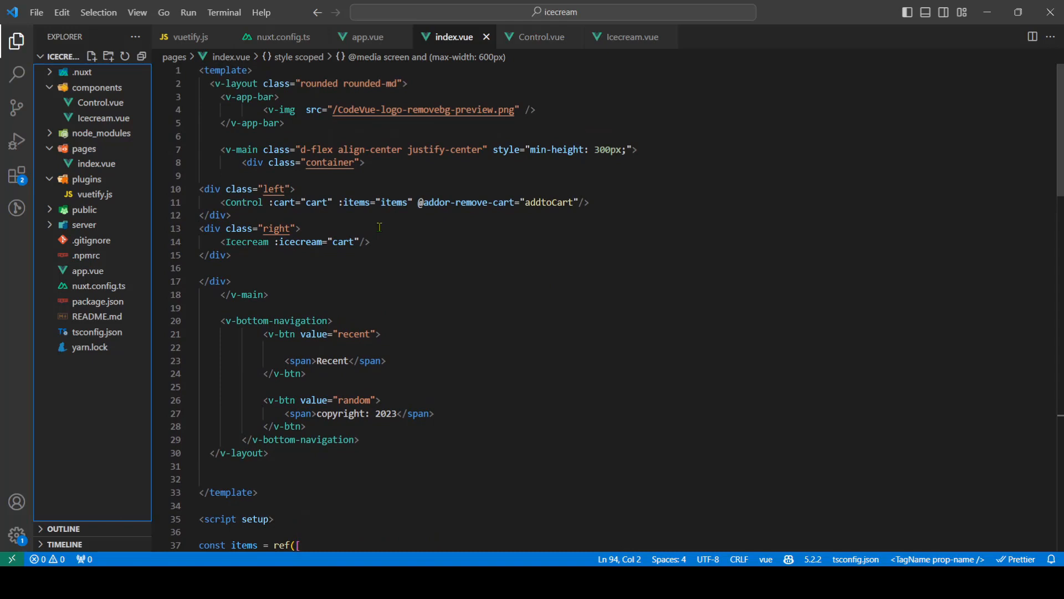
{"action": "mouse_move", "coordinate": [189, 223]}
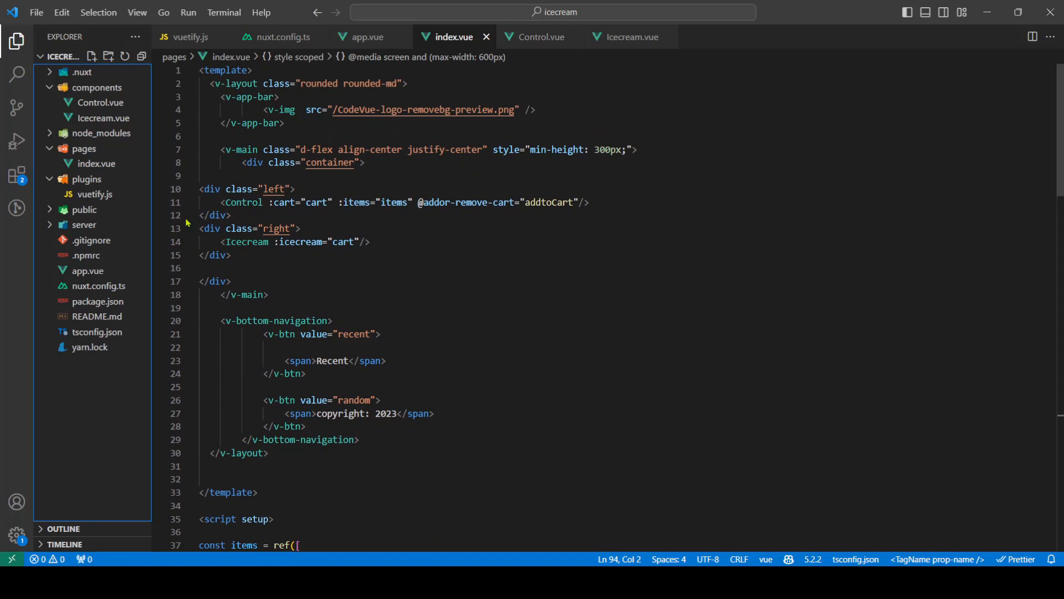
{"action": "mouse_move", "coordinate": [99, 286]}
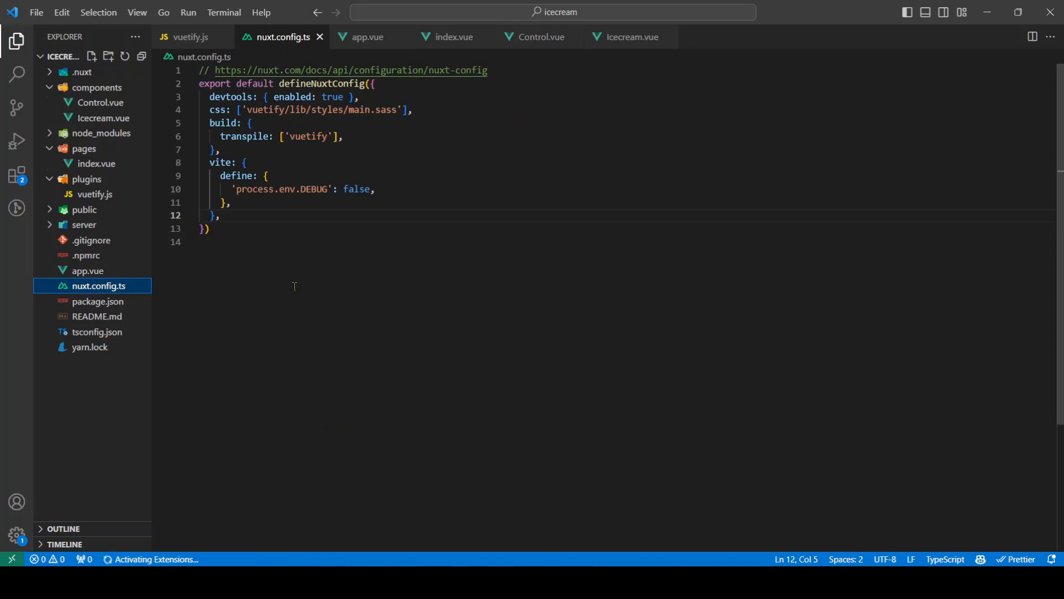
{"action": "type", "text": "modules: [\"@vite-pwa/nuxt\"],"}
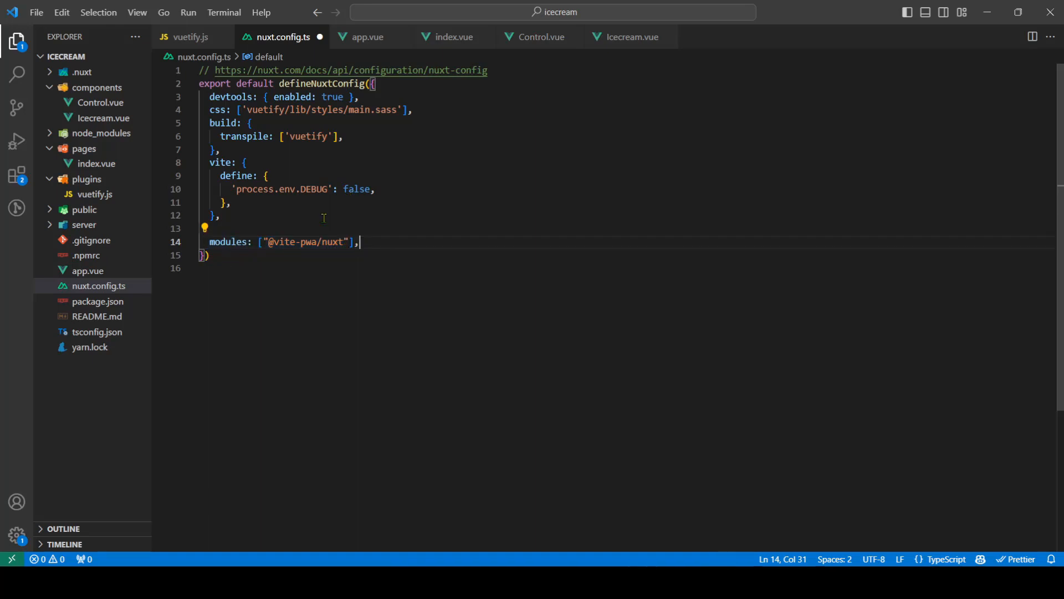
{"action": "mouse_move", "coordinate": [231, 242]}
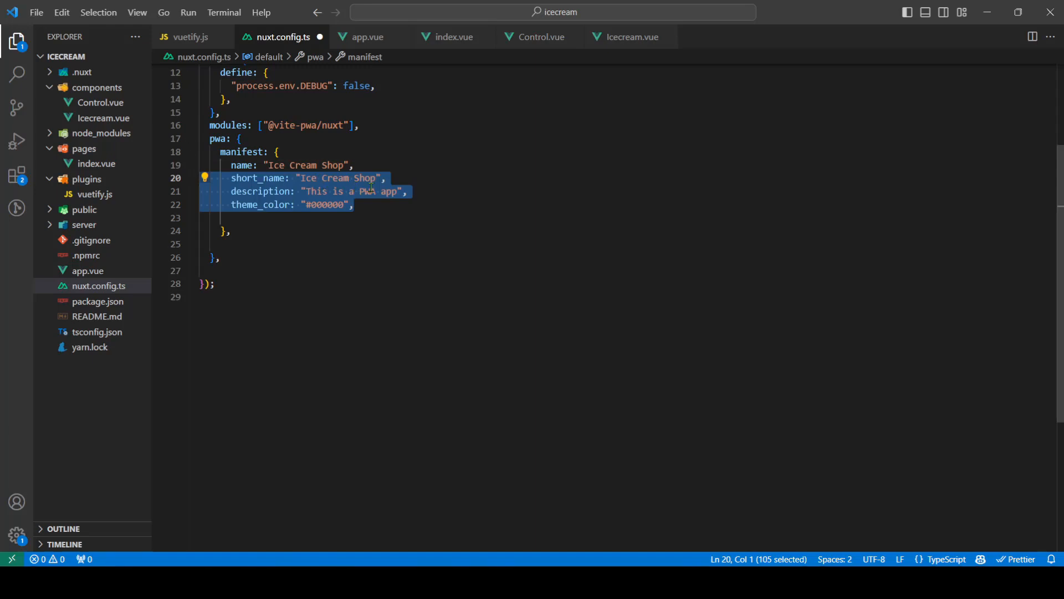
{"action": "mouse_move", "coordinate": [241, 165]}
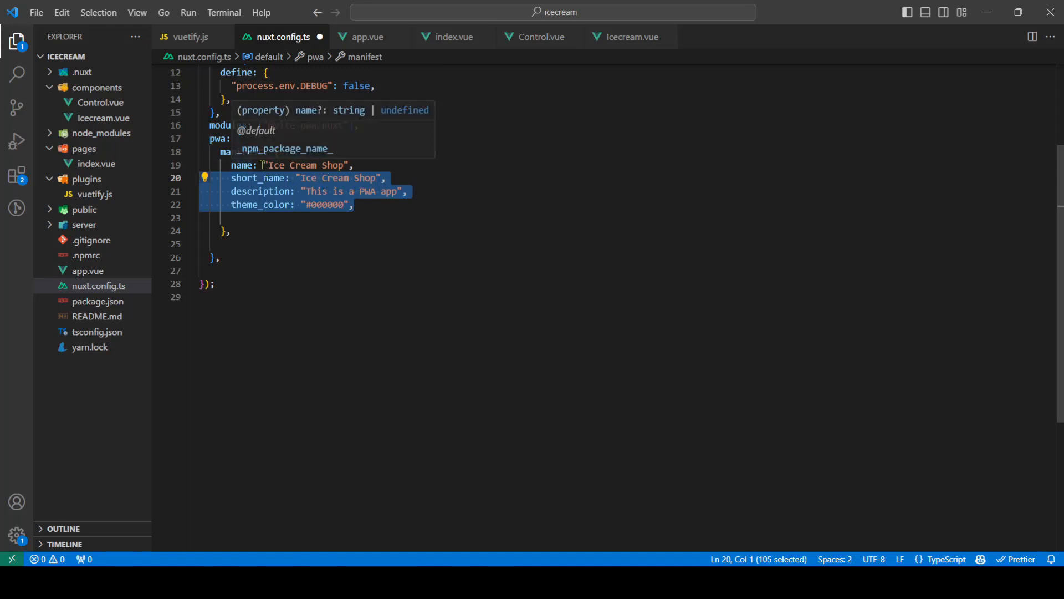
{"action": "mouse_move", "coordinate": [325, 185]}
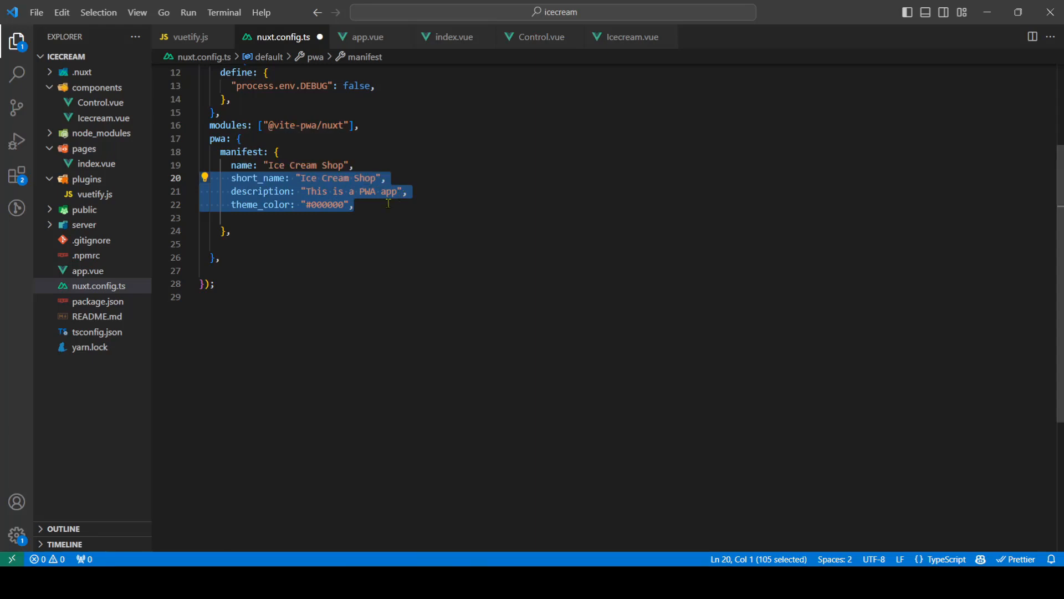
{"action": "mouse_move", "coordinate": [270, 205]}
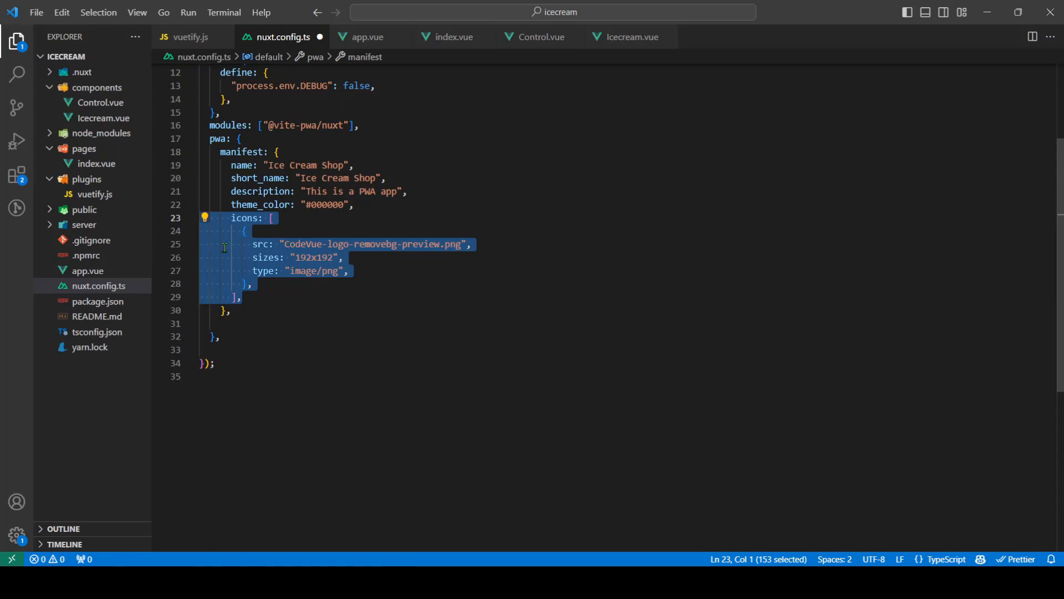
{"action": "mouse_move", "coordinate": [325, 259]}
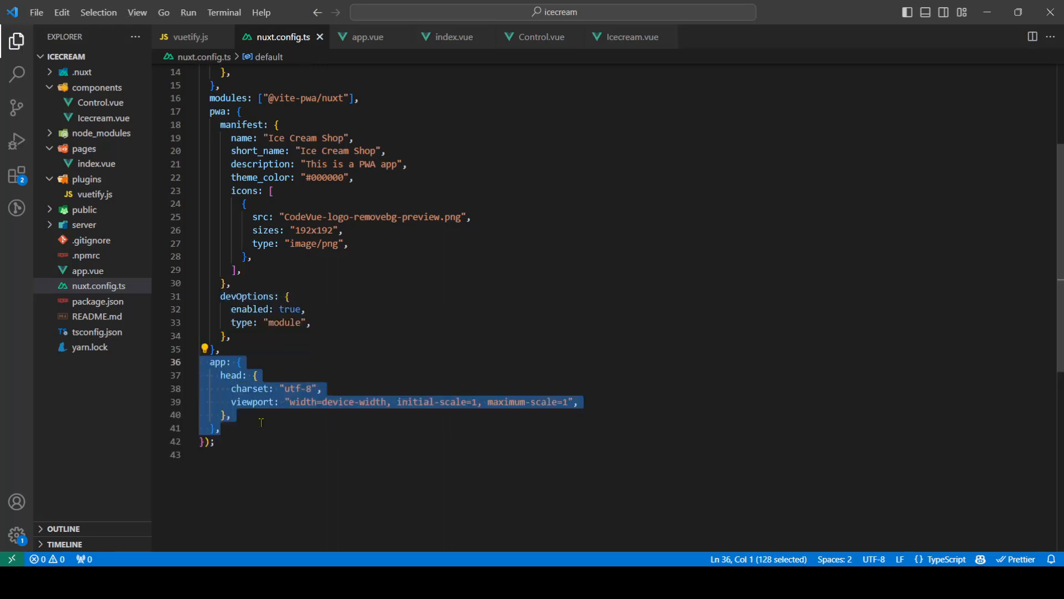
Set devtools enabled to false alongside the devOptions and app.head settings in nuxt.config.ts
{"action": "left_click", "coordinate": [324, 388]}
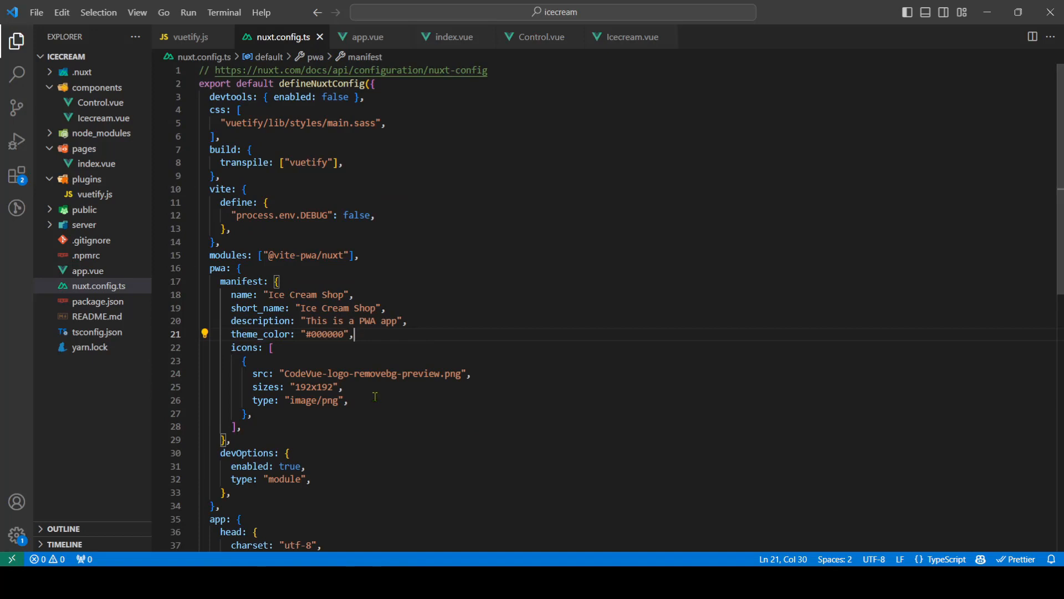
{"action": "scroll", "scroll_direction": "down", "scroll_amount": 3}
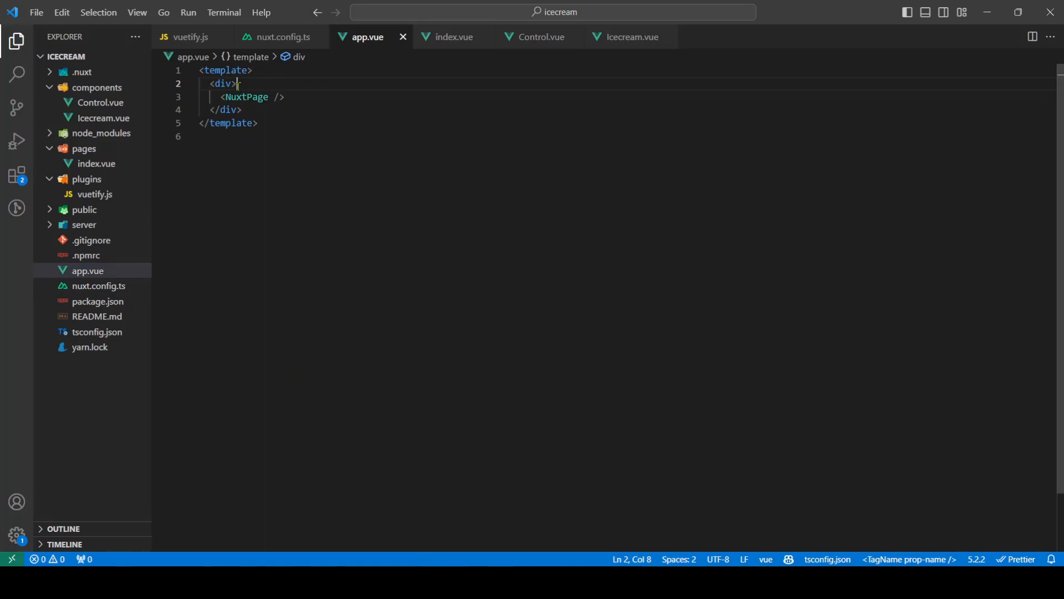
Insert <VitePwaManifest /> on a new line inside the div above NuxtPage
{"action": "key", "text": "Enter"}
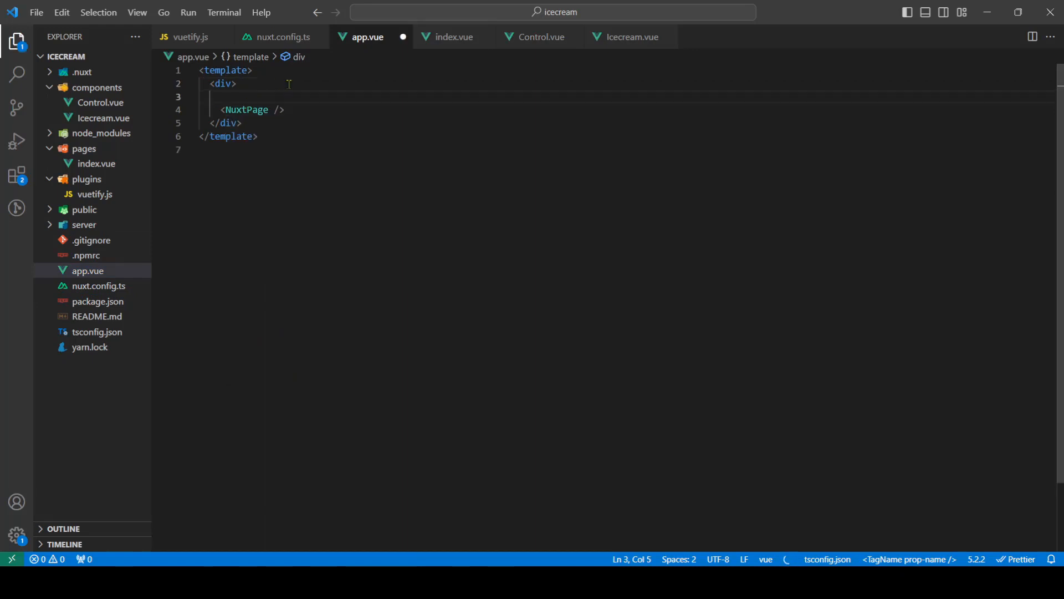
{"action": "type", "text": "<VitePwaManifest />"}
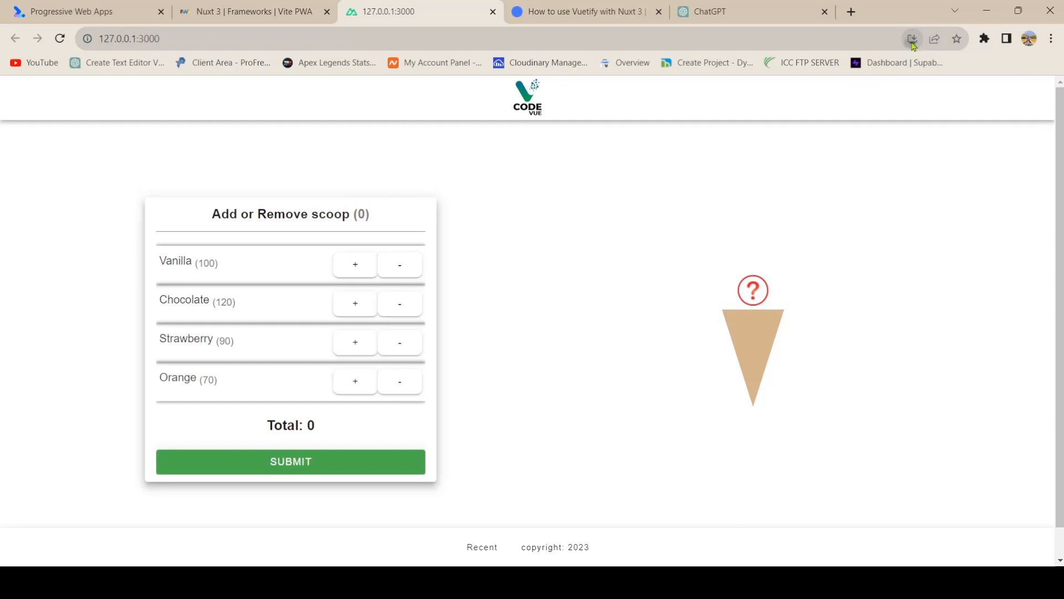
Bring up Chrome's Install app dialog for Ice Cream Shop and dismiss it without installing
{"action": "left_click", "coordinate": [912, 39]}
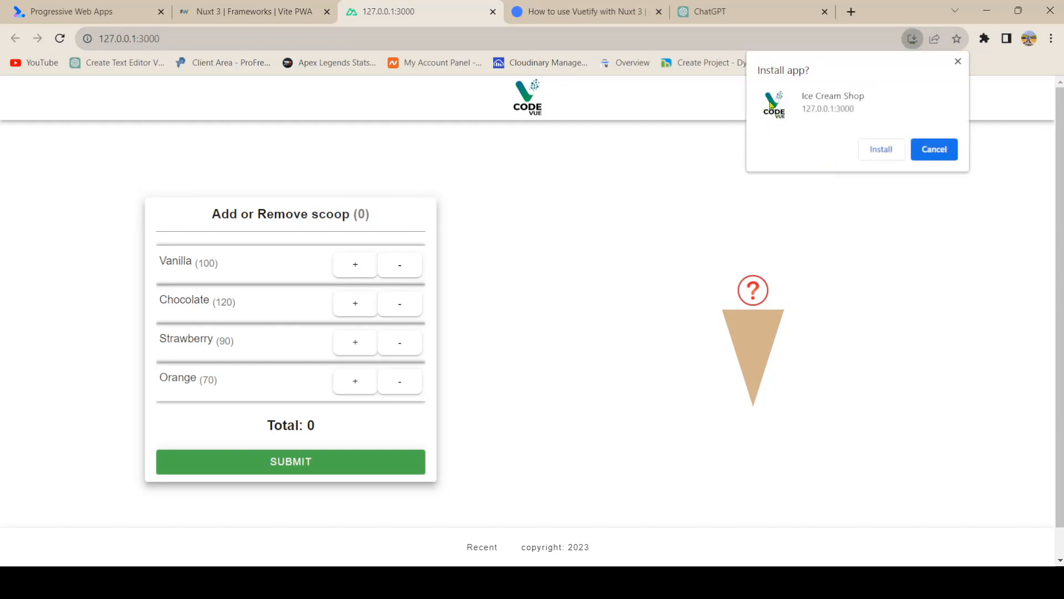
{"action": "mouse_move", "coordinate": [784, 122]}
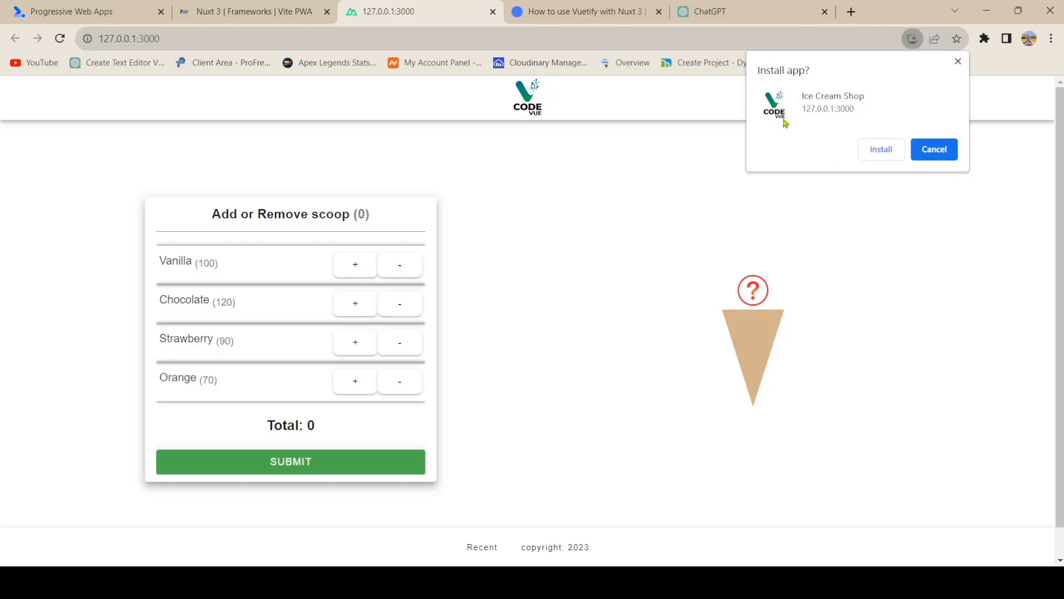
{"action": "mouse_move", "coordinate": [557, 102]}
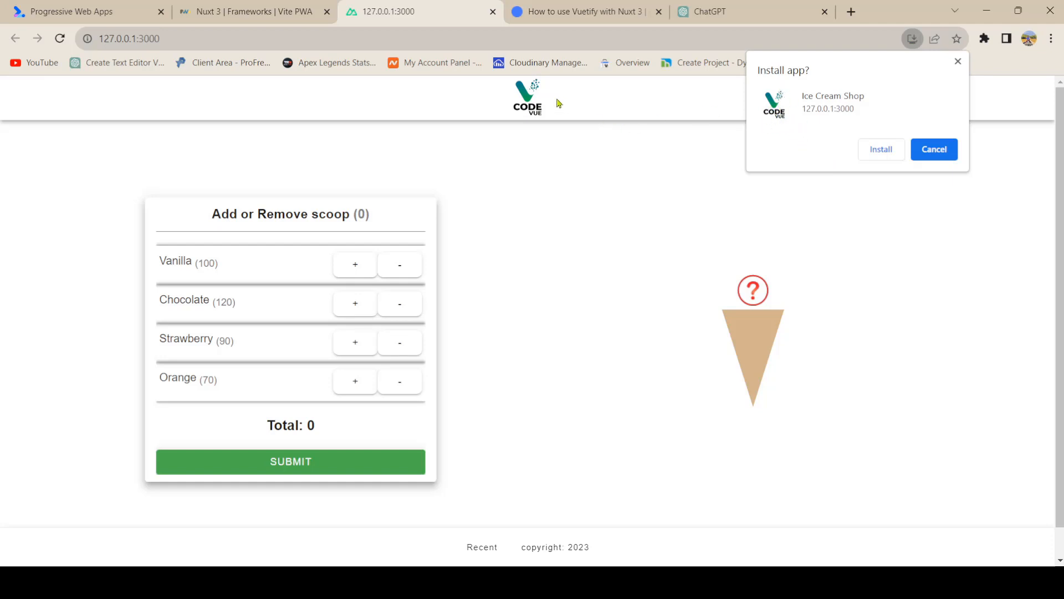
{"action": "mouse_move", "coordinate": [944, 84]}
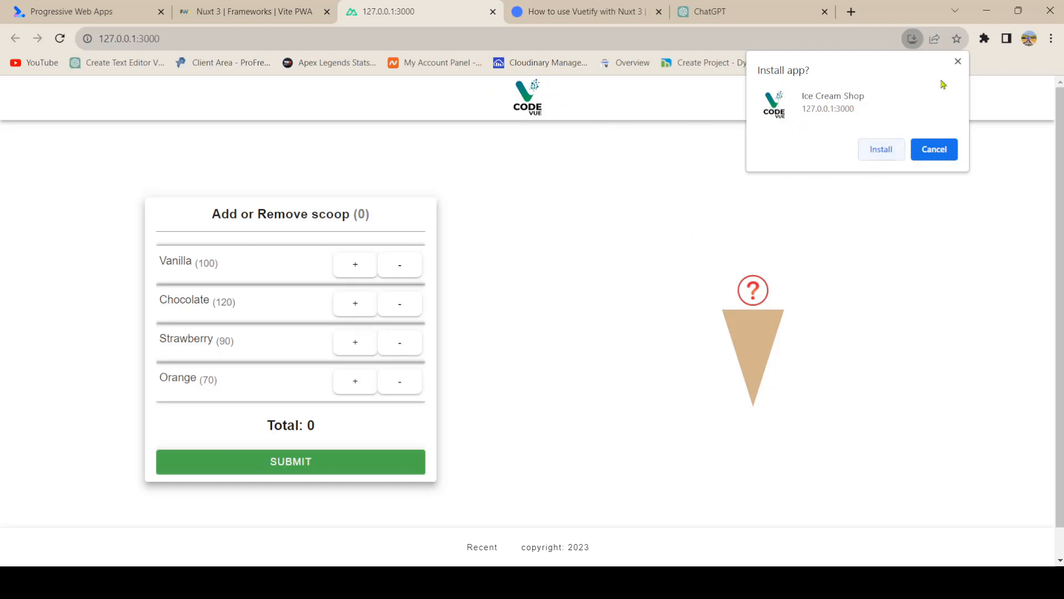
{"action": "left_click", "coordinate": [934, 149]}
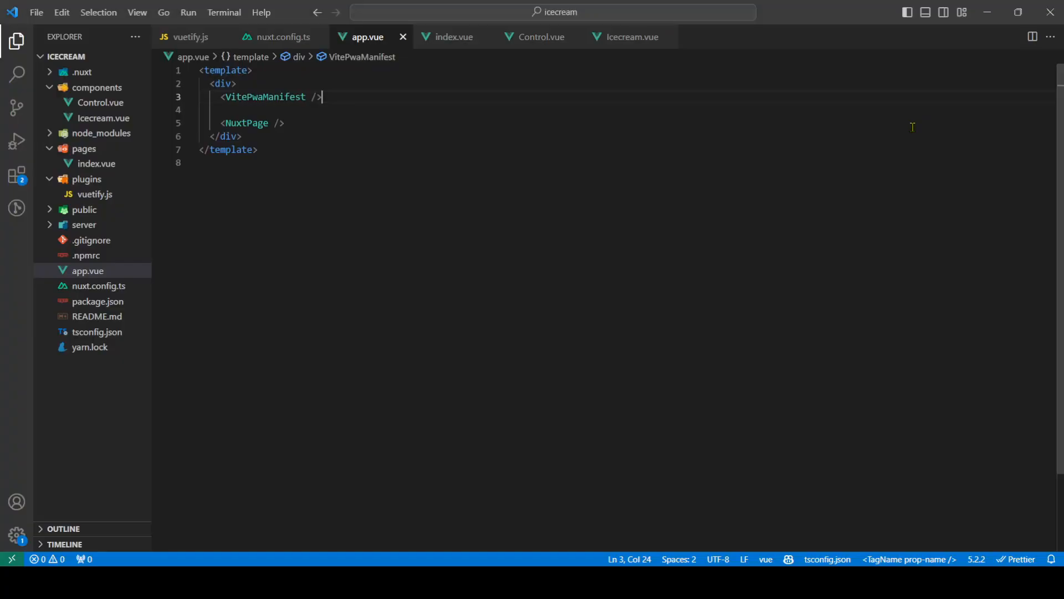
Change the manifest name in nuxt.config.ts to 'Ice Cream Shop two'
{"action": "left_click", "coordinate": [88, 271]}
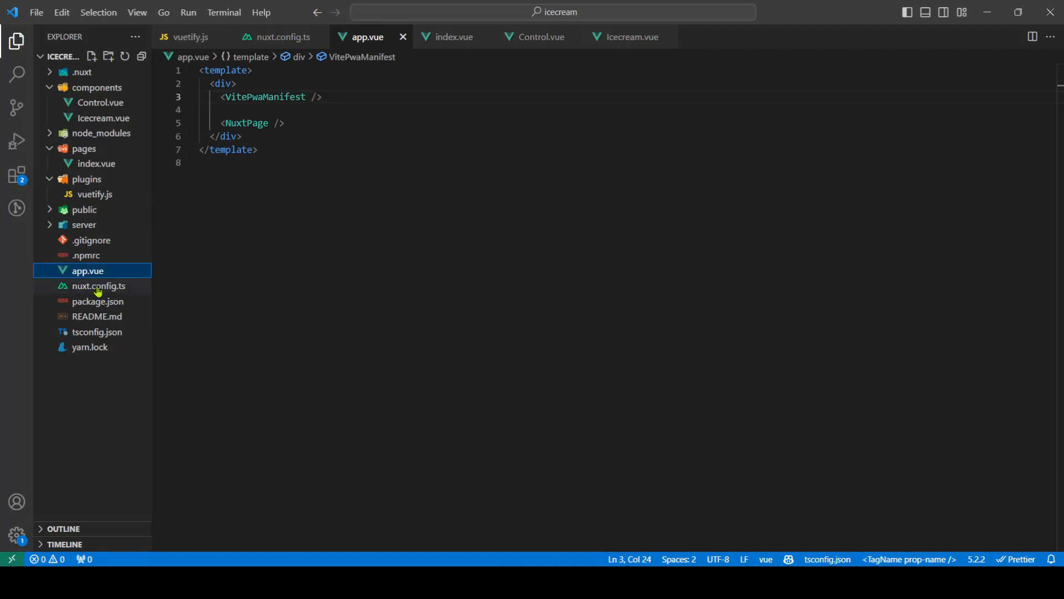
{"action": "left_click", "coordinate": [281, 37]}
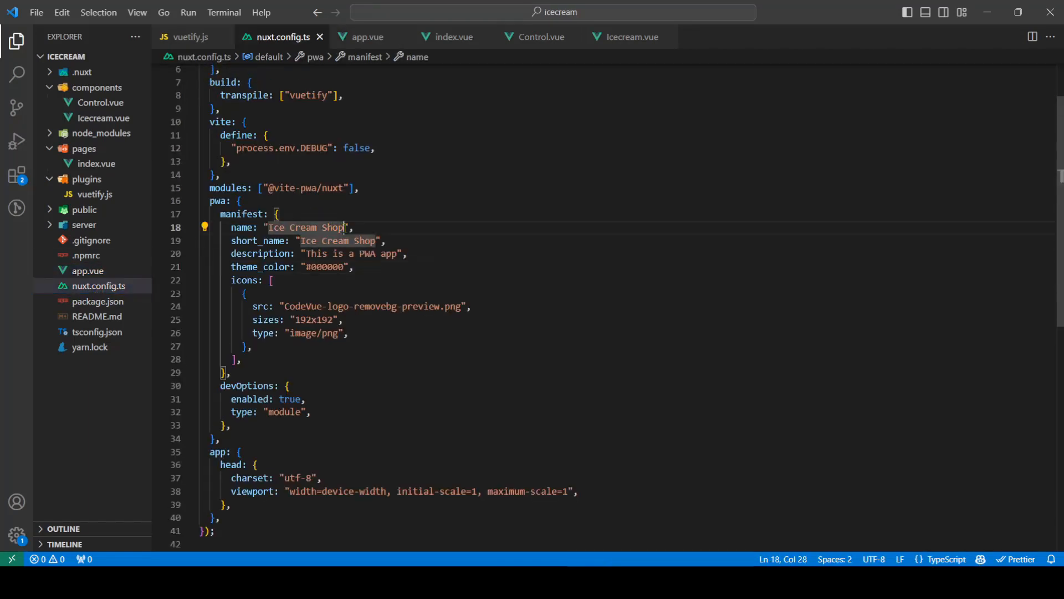
{"action": "type", "text": "two"}
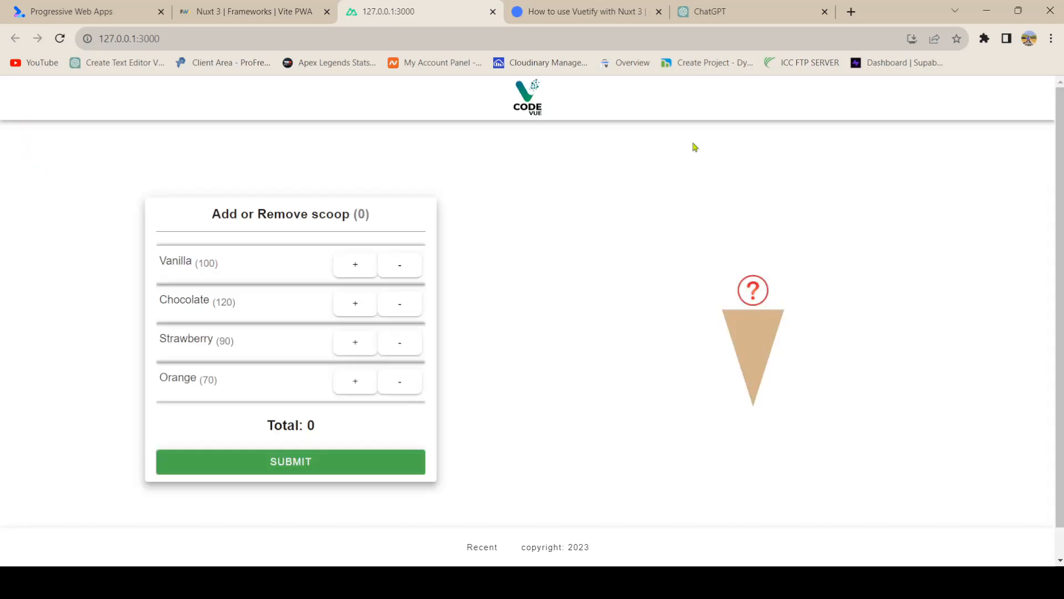
Install the site from Chrome's address bar as the desktop app Ice Cream Shop two
{"action": "left_click", "coordinate": [911, 39]}
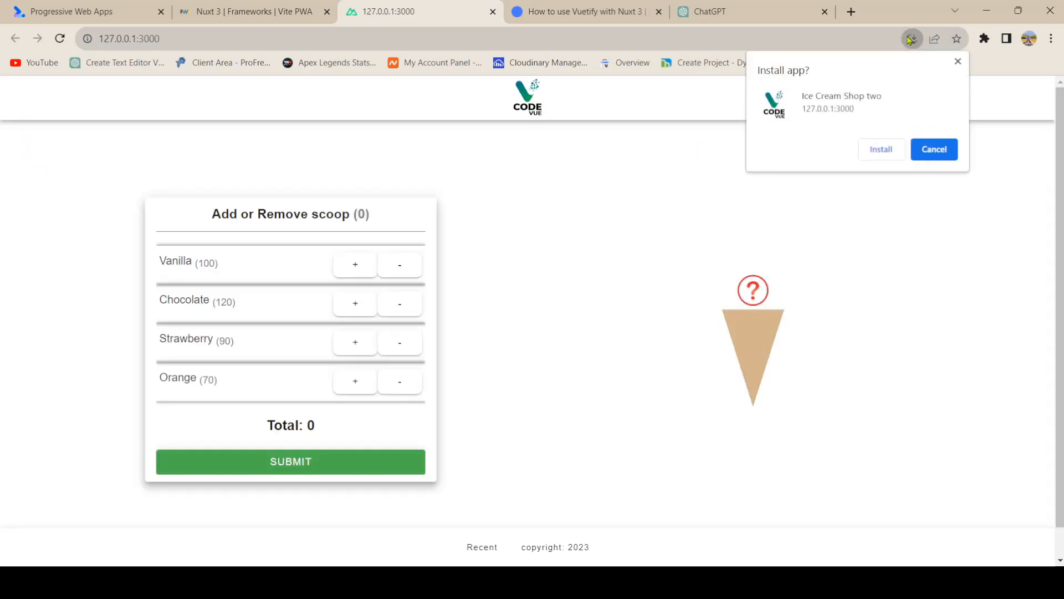
{"action": "mouse_move", "coordinate": [881, 107]}
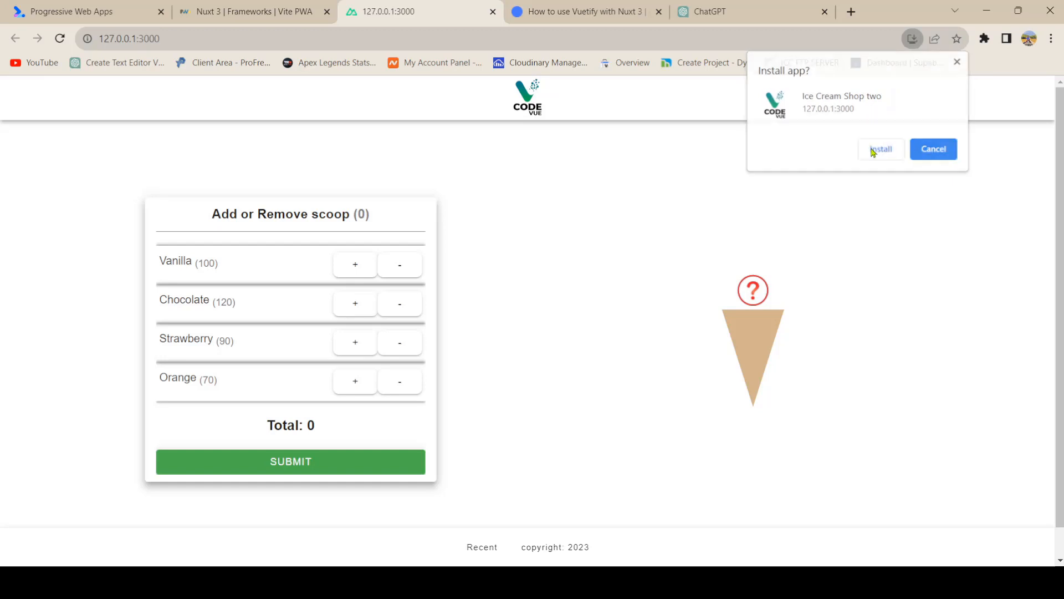
{"action": "left_click", "coordinate": [881, 149]}
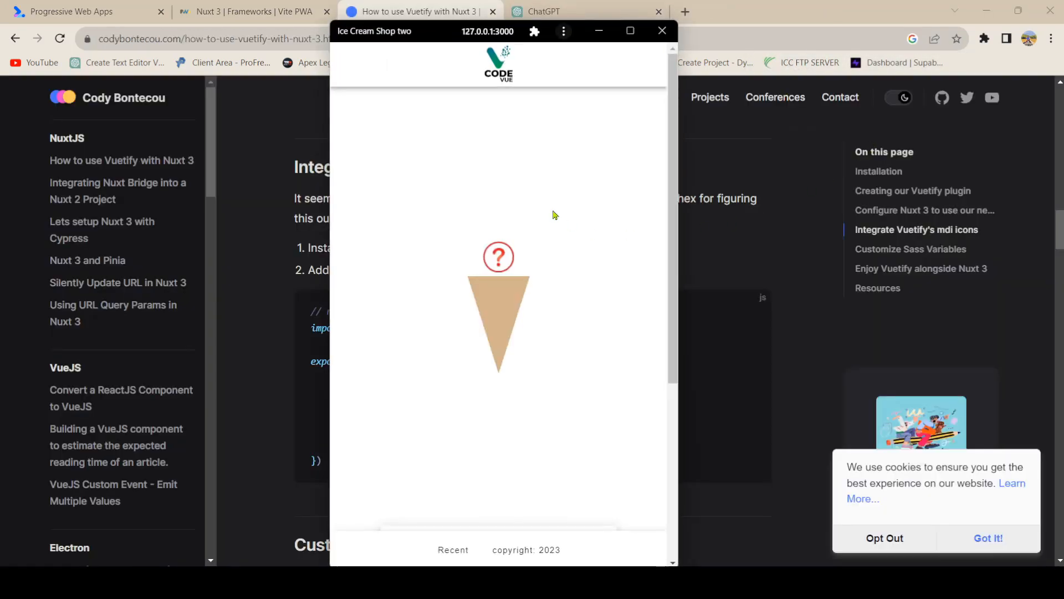
{"action": "mouse_move", "coordinate": [543, 198]}
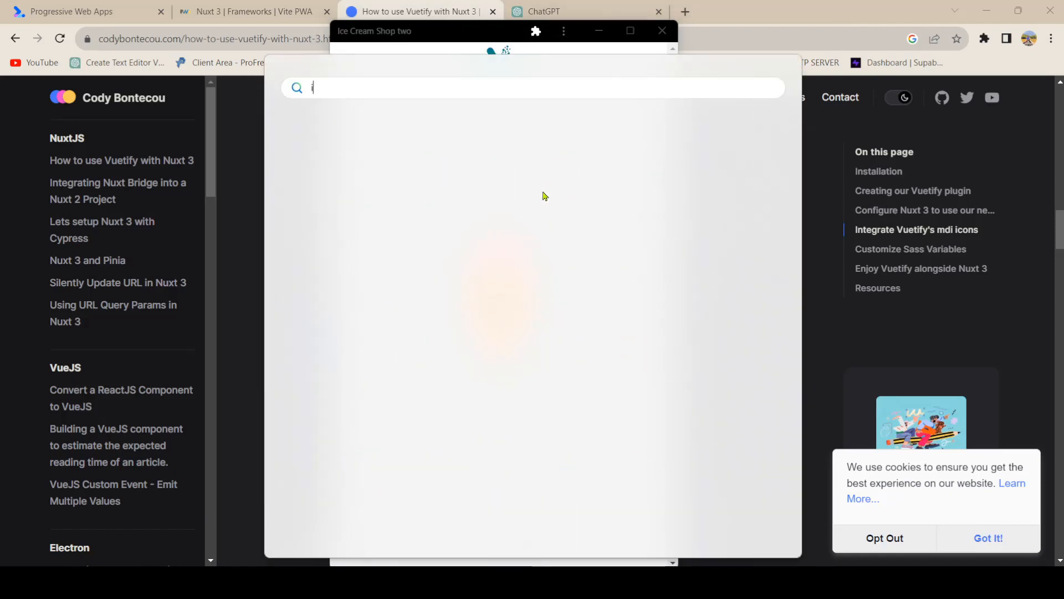
Search 'ice' in the Start menu to find the installed Ice Cream Shop two app
{"action": "type", "text": "ice"}
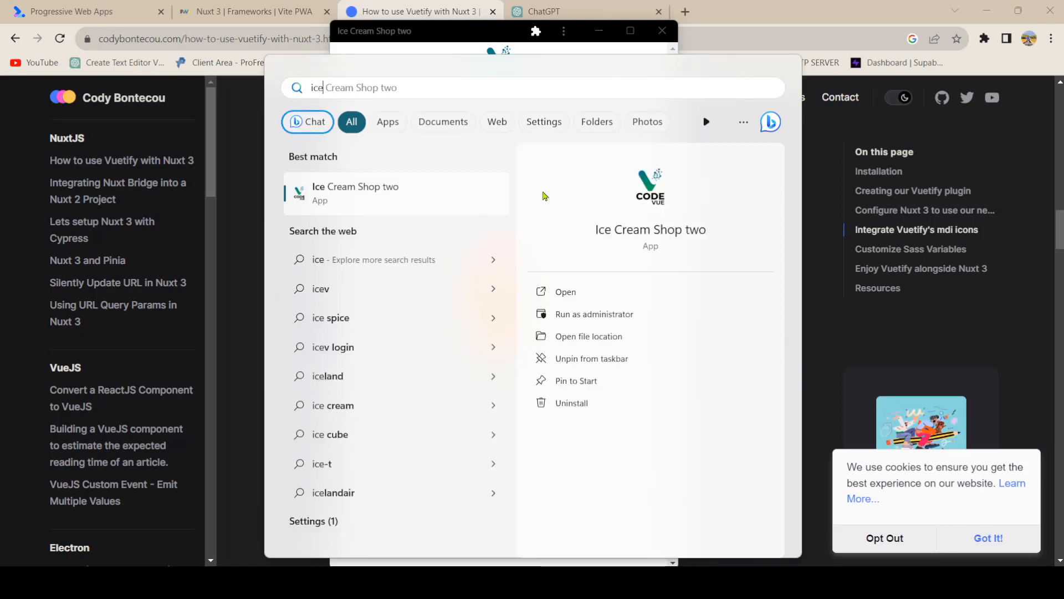
{"action": "mouse_move", "coordinate": [414, 198]}
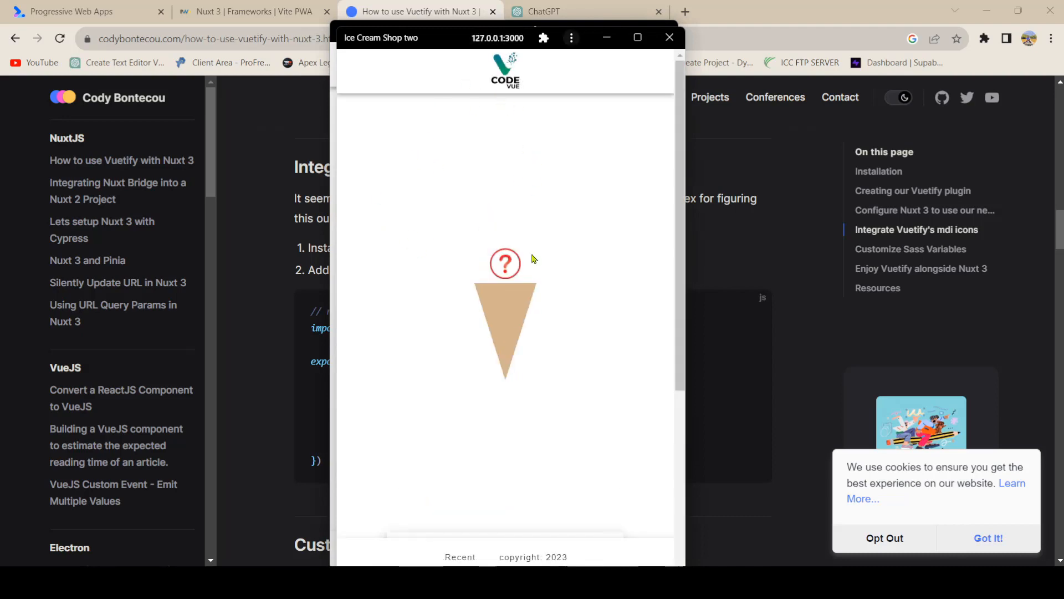
{"action": "scroll", "scroll_direction": "down", "scroll_amount": 3}
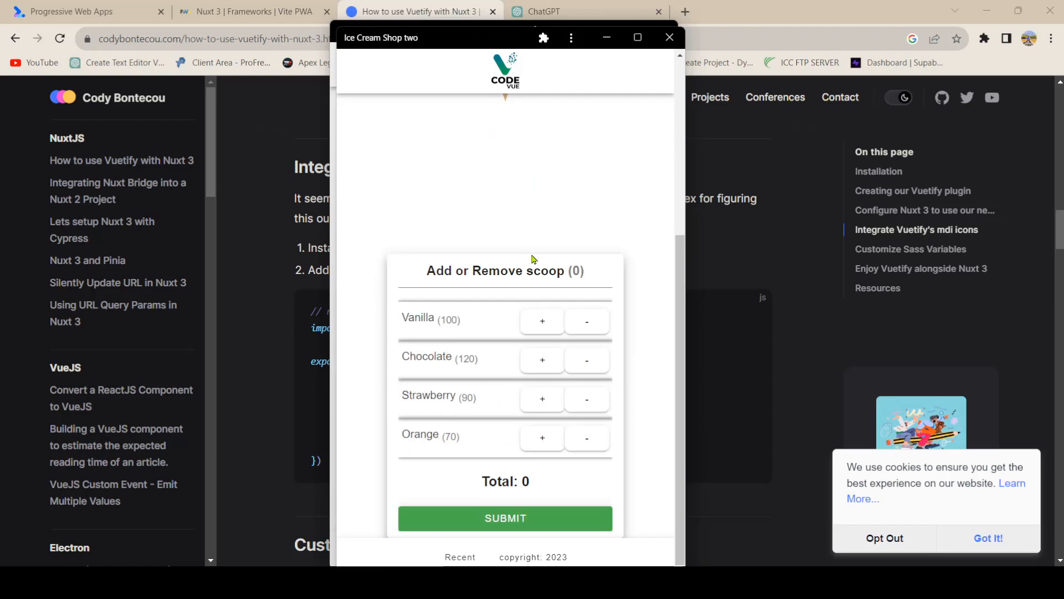
{"action": "scroll", "scroll_direction": "down", "scroll_amount": 3}
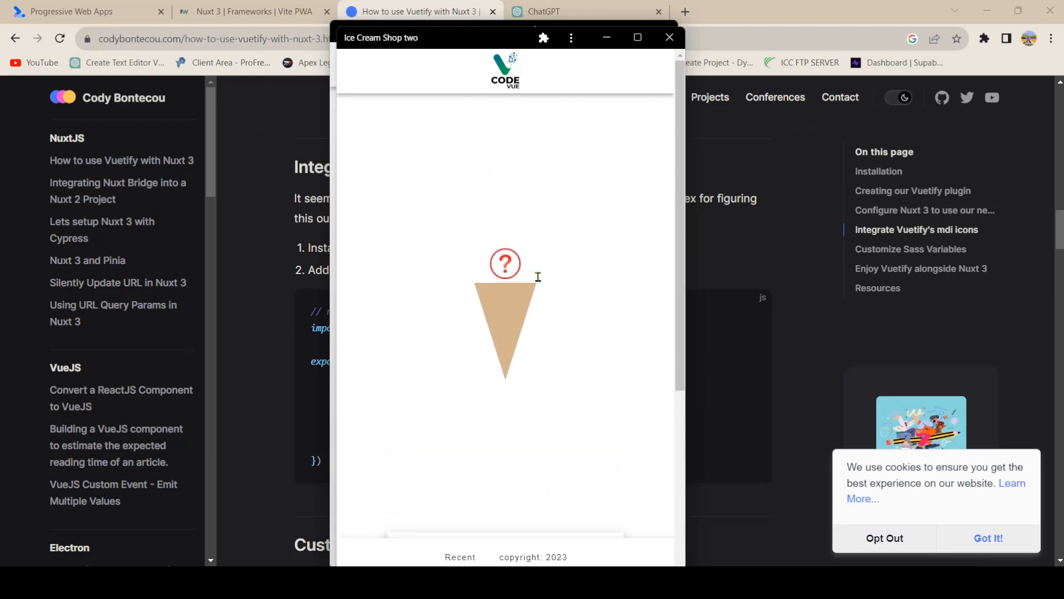
{"action": "scroll", "scroll_direction": "down", "scroll_amount": 3}
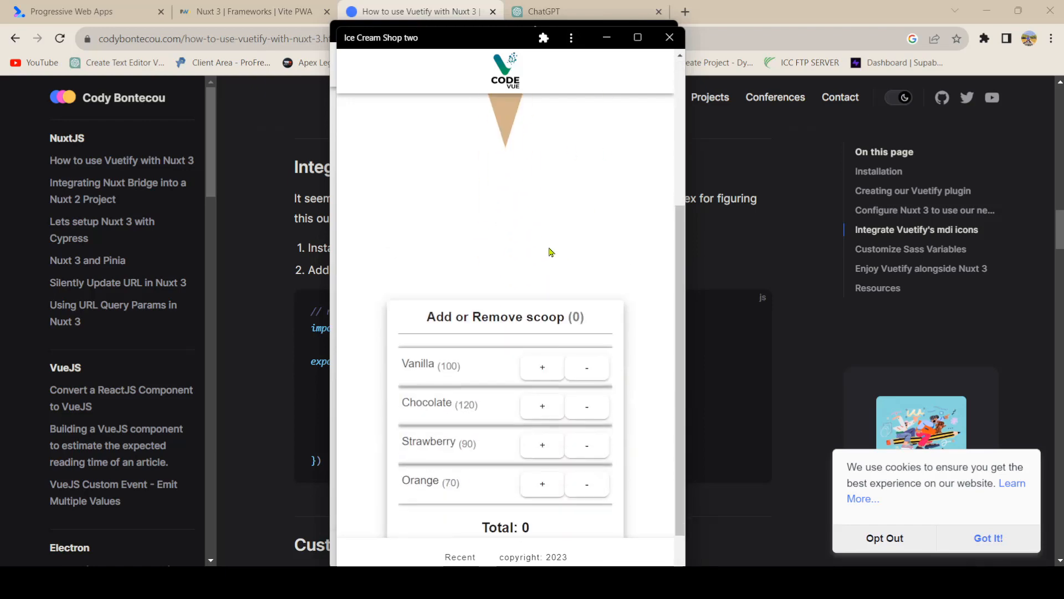
{"action": "scroll", "scroll_direction": "down", "scroll_amount": 3}
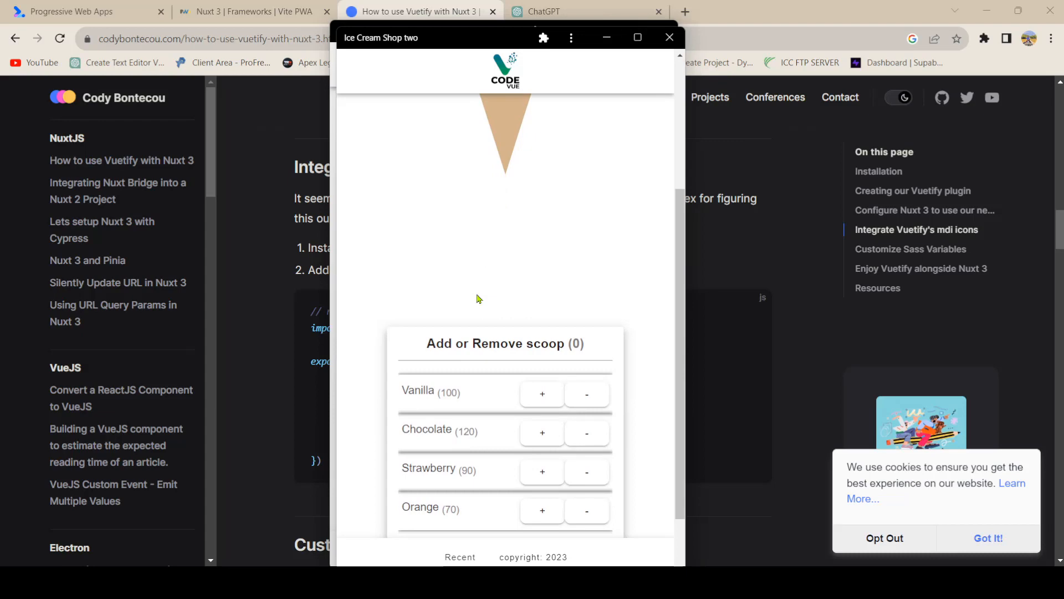
{"action": "scroll", "scroll_direction": "down", "scroll_amount": 3}
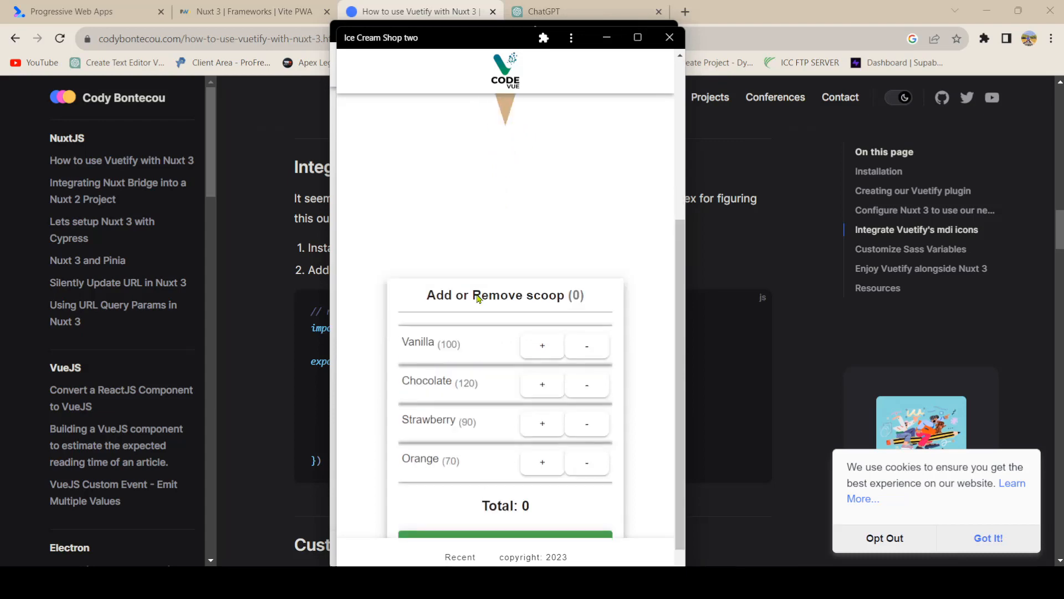